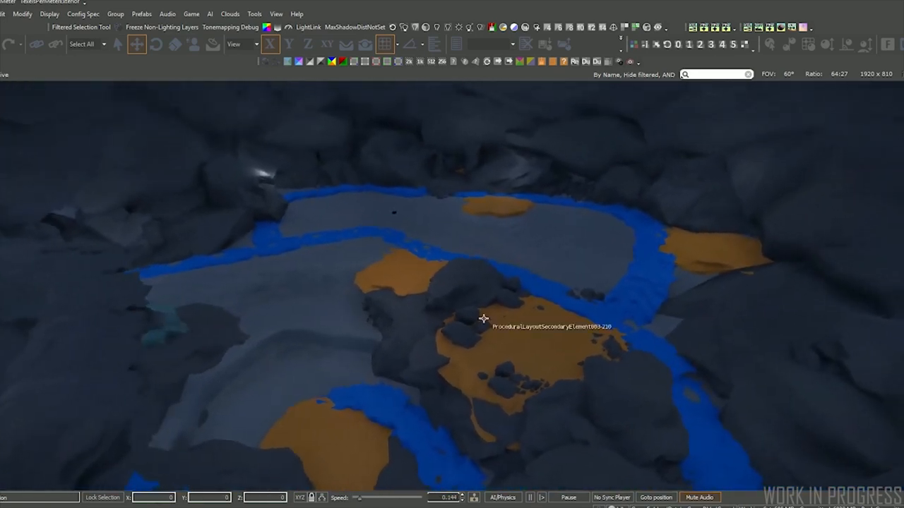
mouse_move(590, 335)
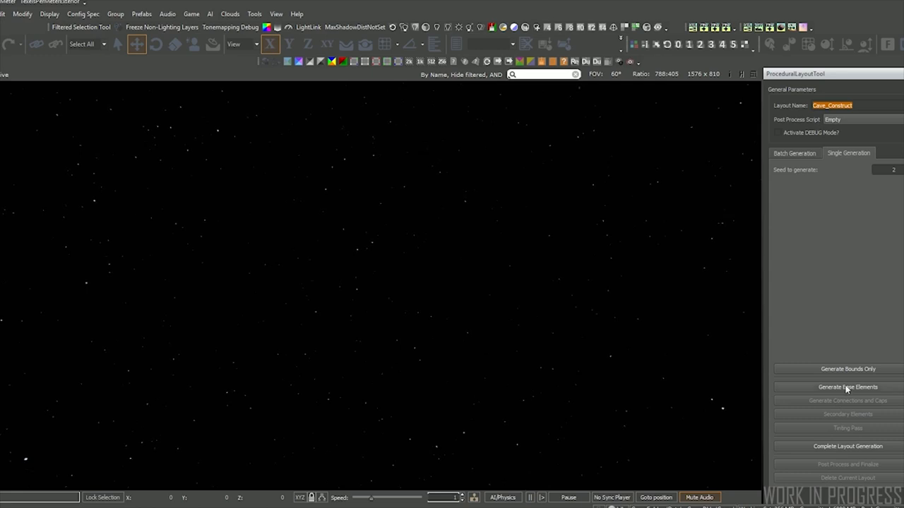
Generate the Cave_Construct base elements from the Single Generation tab
click(847, 387)
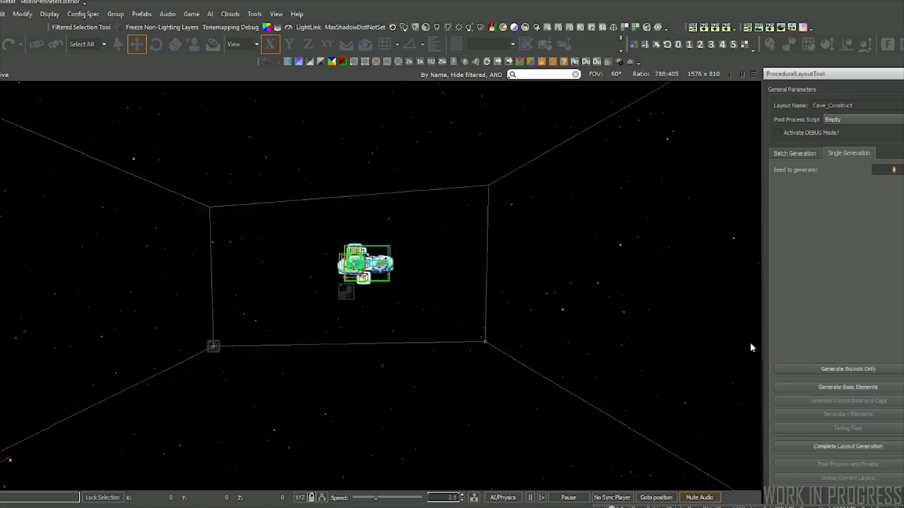
mouse_move(892, 274)
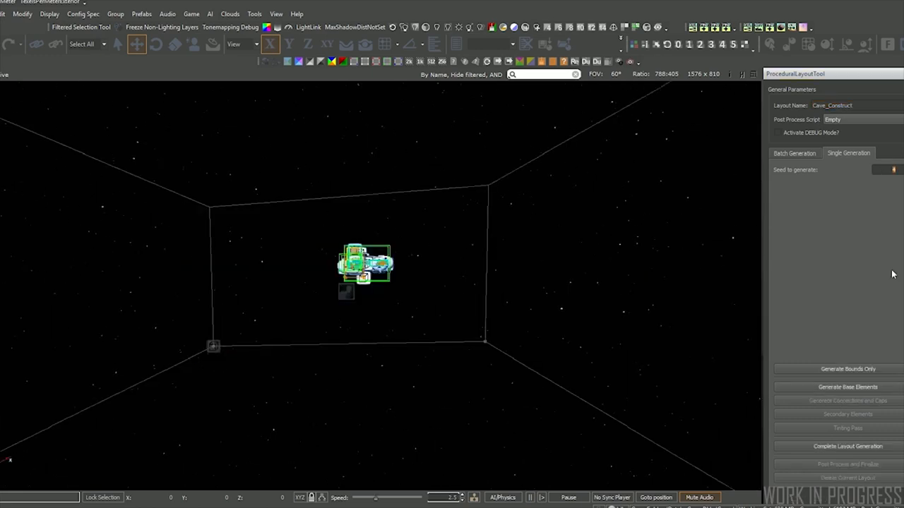
click(847, 387)
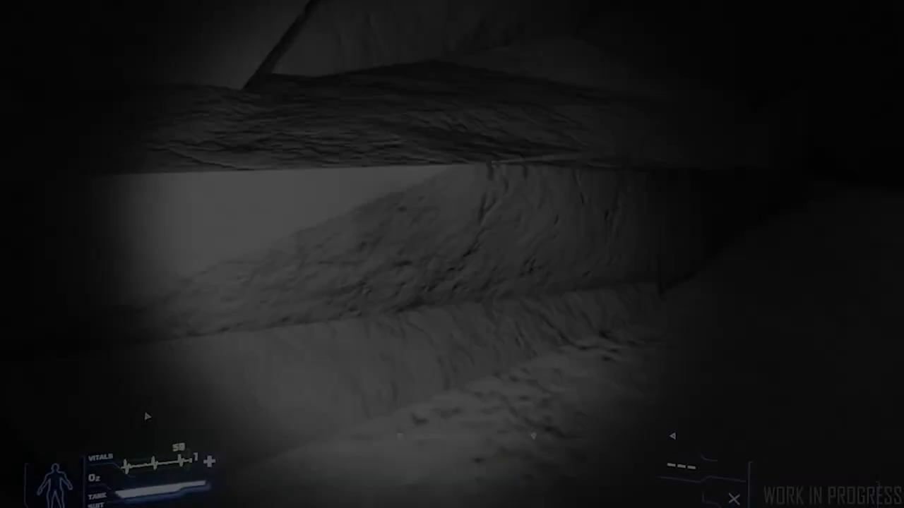
mouse_move(452, 254)
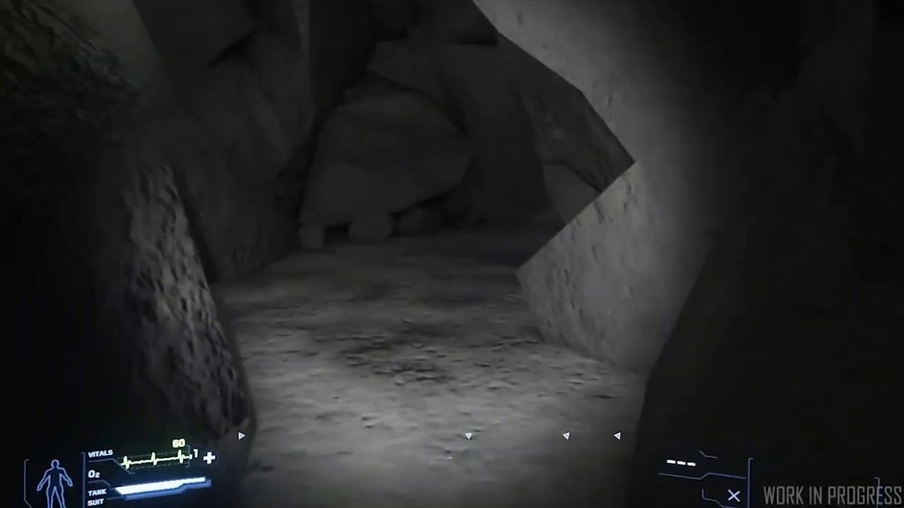